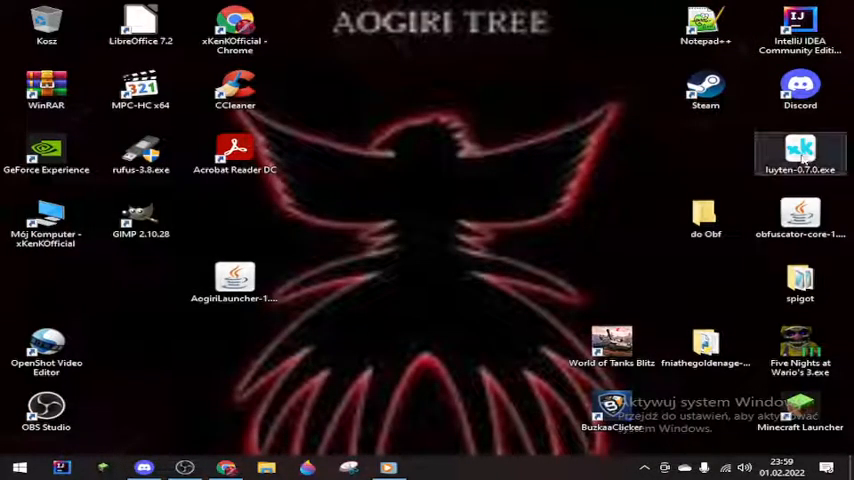
Step: Launch Luyten 0.7.0 from its desktop icon to get an empty decompiler window
click(234, 280)
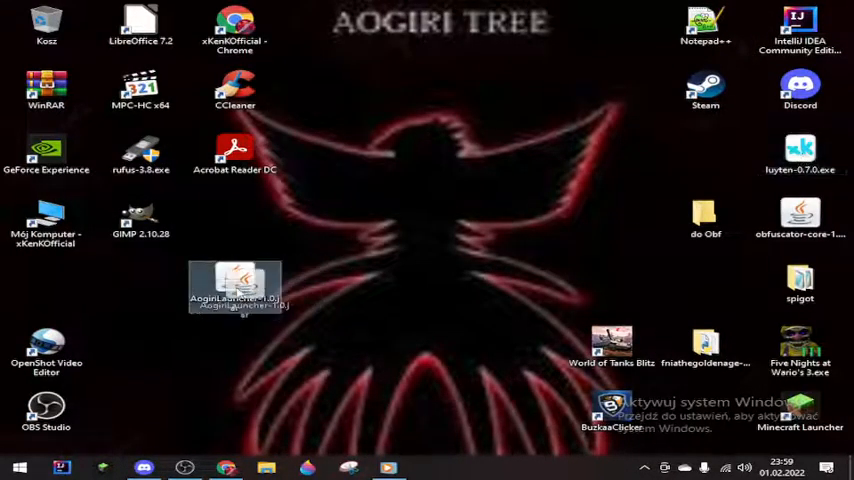
click(800, 152)
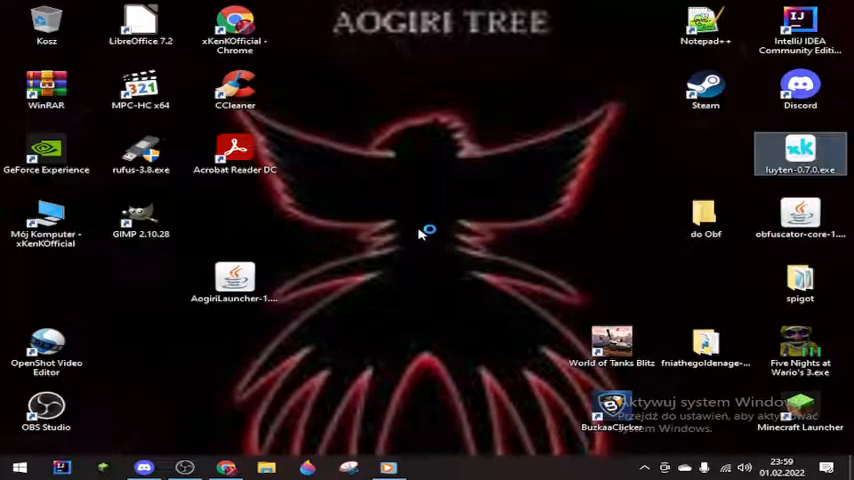
mouse_move(420, 232)
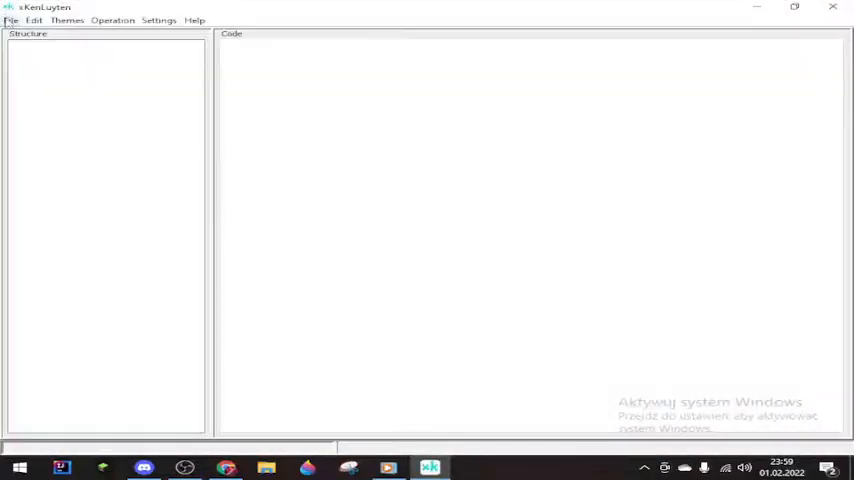
Step: Load AogiriLauncher-1.0.jar from the desktop so its package tree appears in Luyten
click(12, 20)
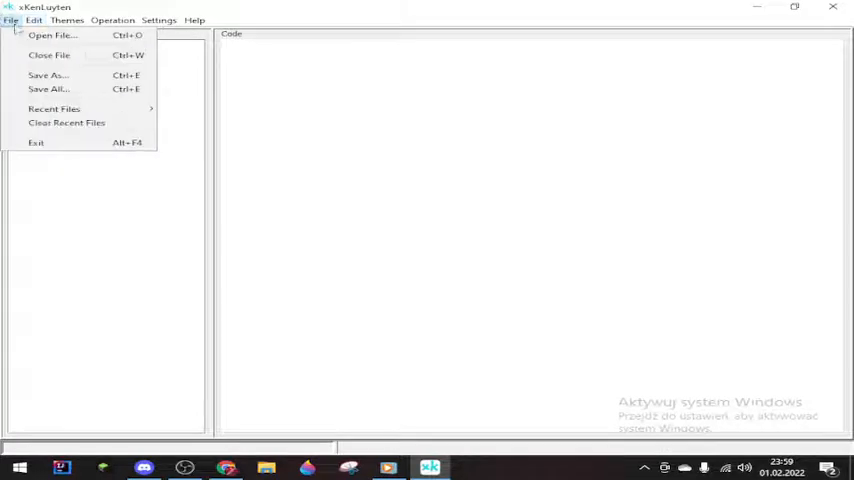
mouse_move(50, 36)
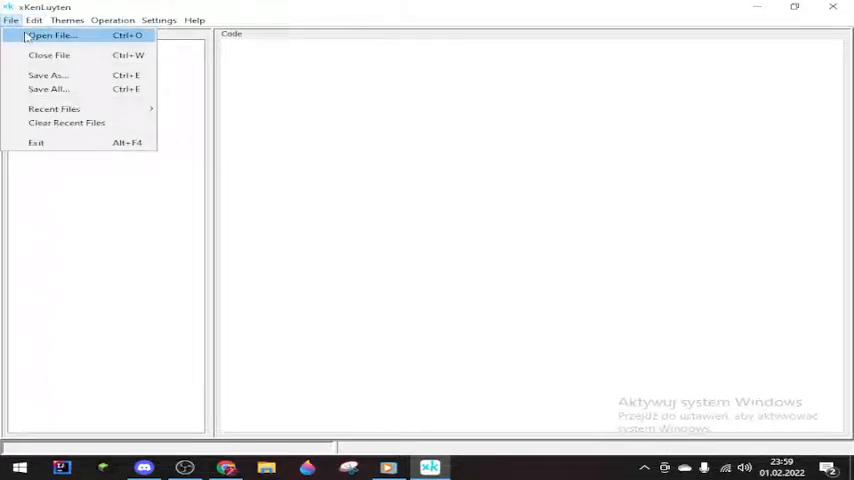
click(52, 36)
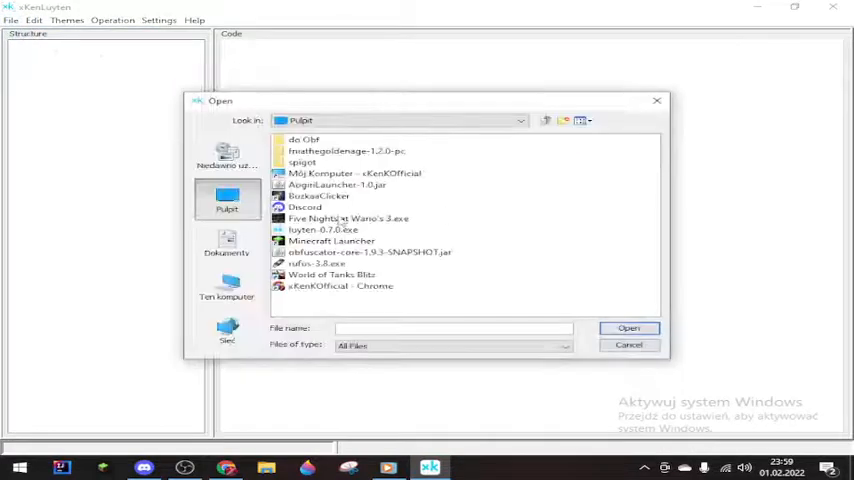
click(336, 184)
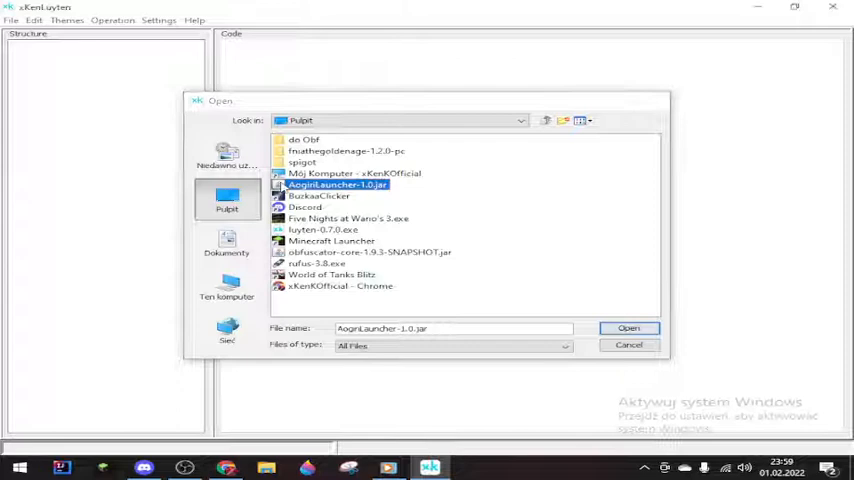
click(628, 328)
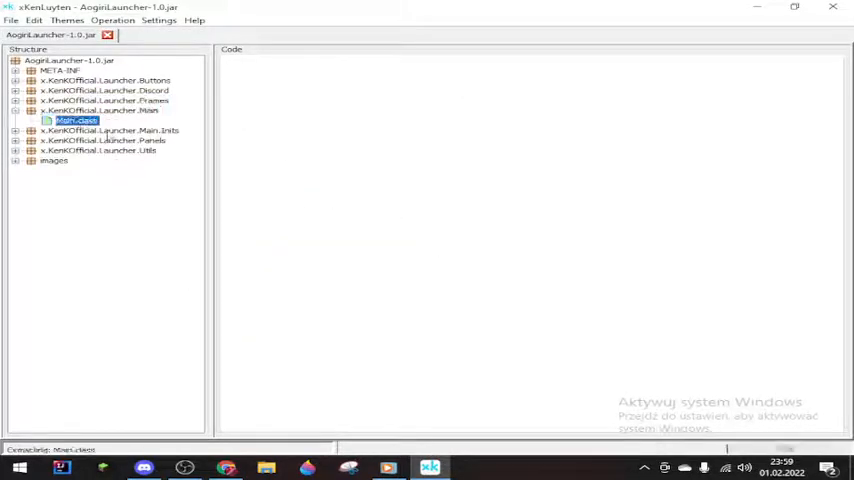
Step: Show the decompiled Main.class source, then begin Save All of the decompiled sources
double_click(76, 120)
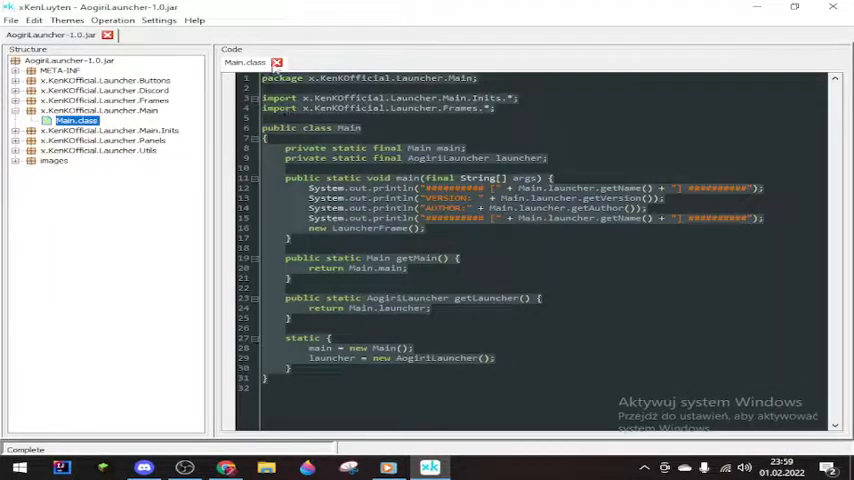
click(34, 20)
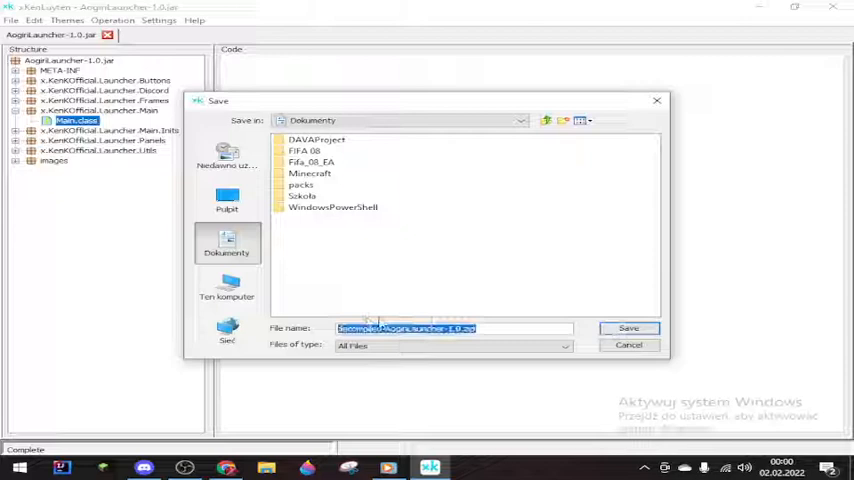
Step: Write all decompiled sources to decompiled-AogiriLauncher-1.0.zip in Documents
click(628, 328)
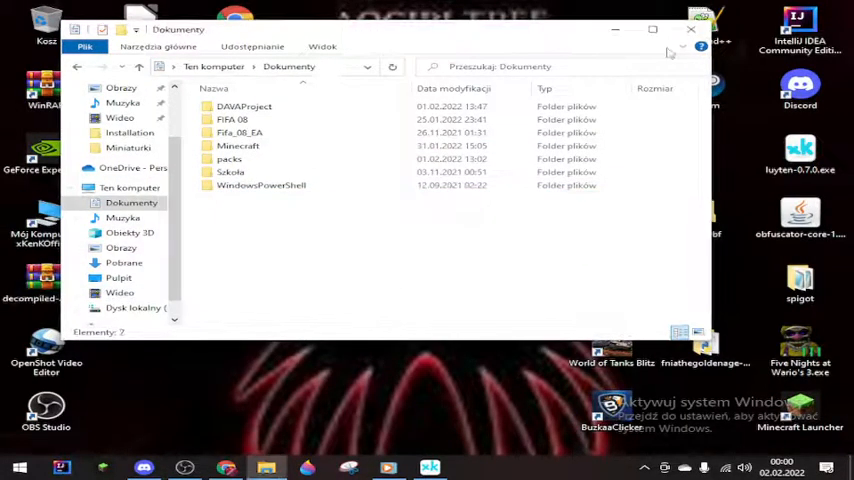
Step: Close the Documents window and extract the decompiled zip archive from the desktop
click(690, 28)
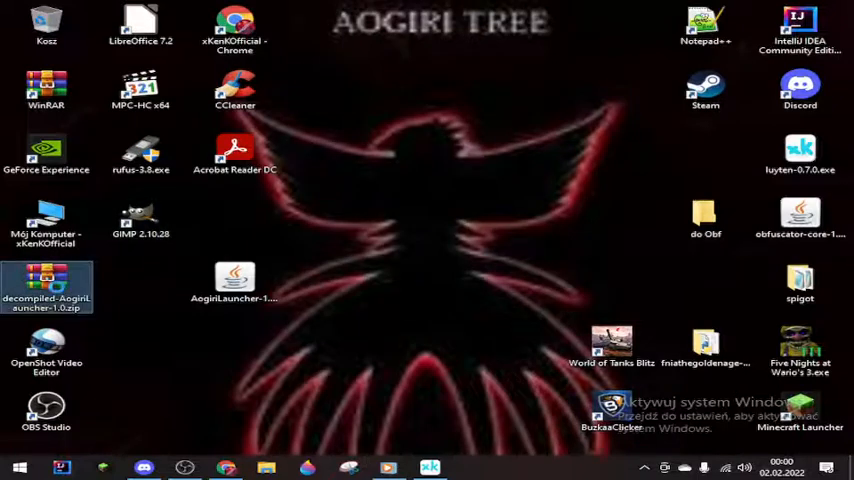
right_click(46, 290)
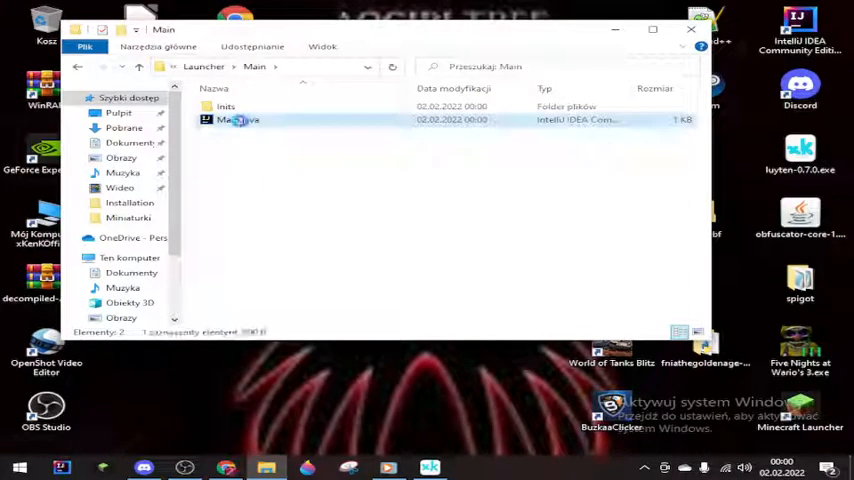
Step: Open Launcher\Main\Main.java in Notepad and select its entire source text
right_click(238, 120)
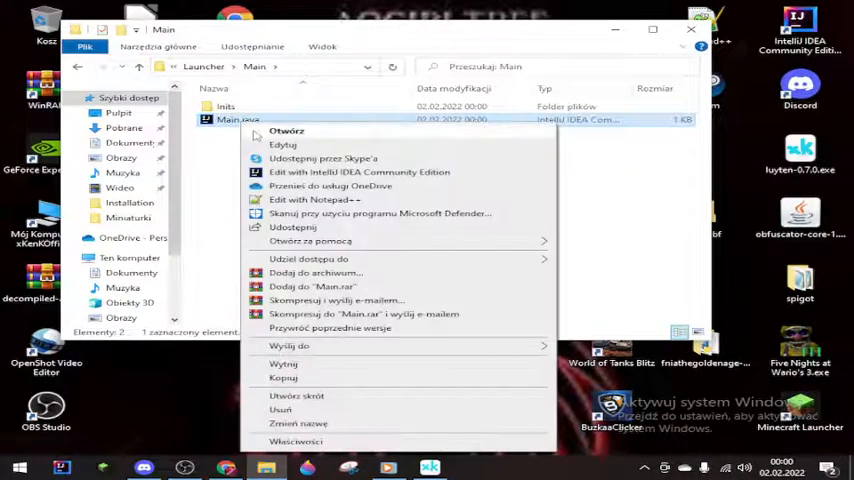
click(412, 204)
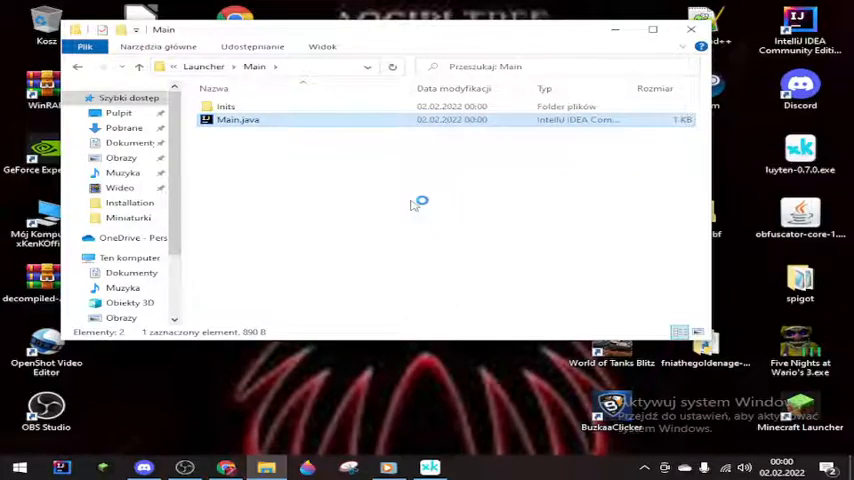
double_click(238, 120)
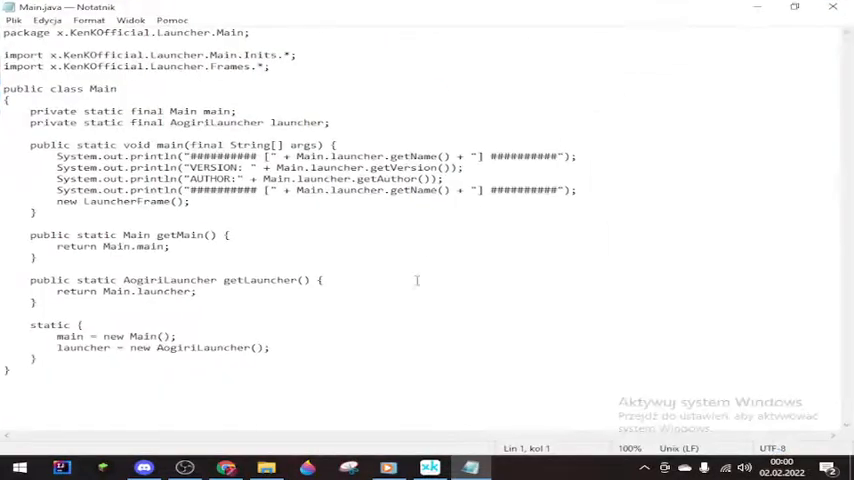
key(ctrl+a)
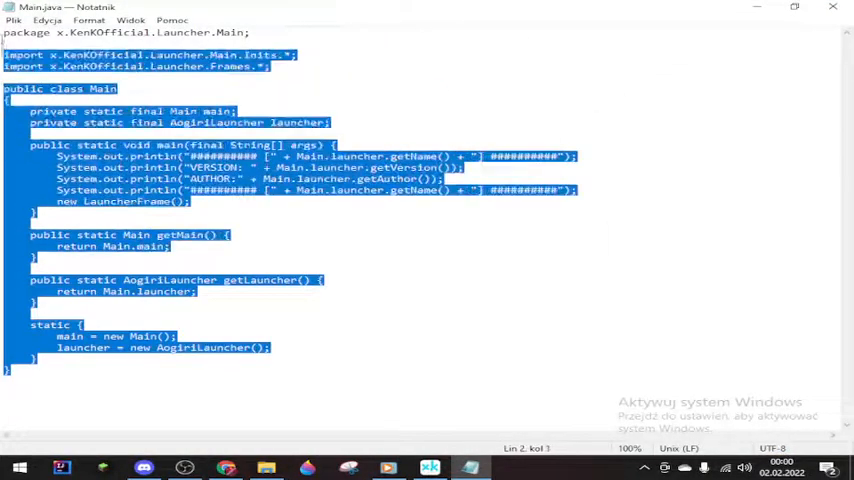